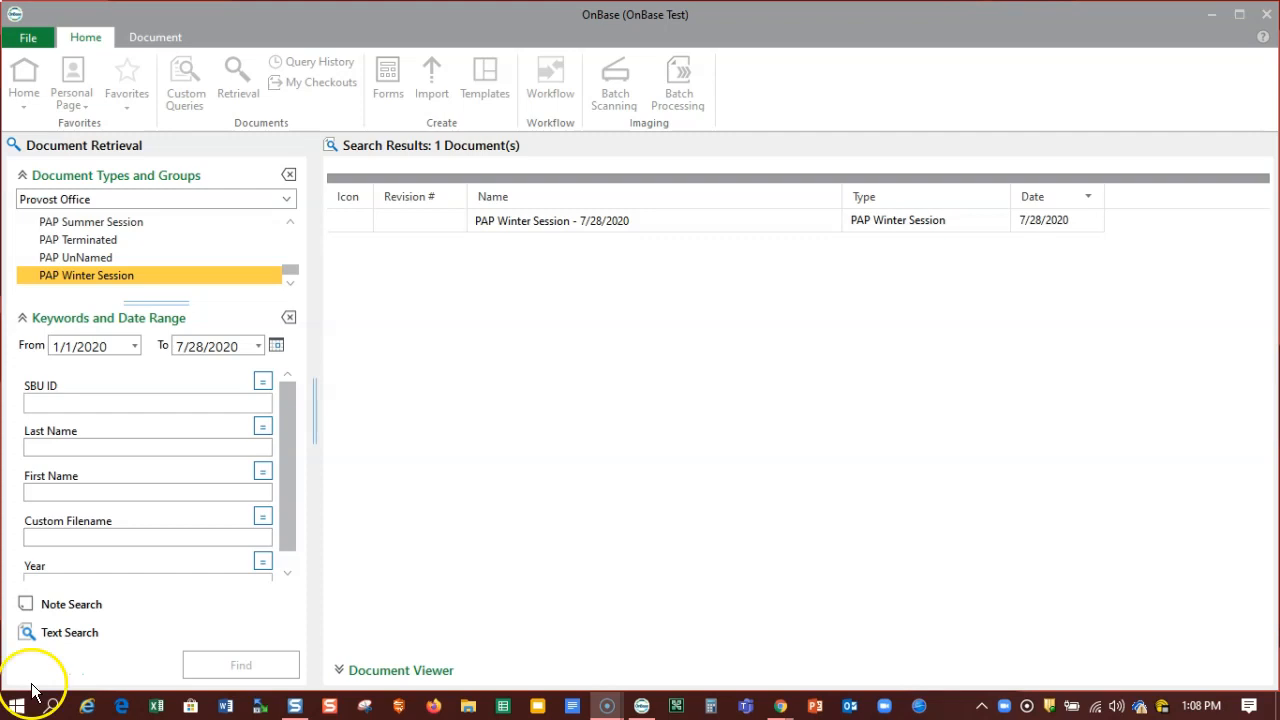
# Open the PAP Winter Session – 7/28/2020 result and bring up its document actions menu.
pyautogui.click(550, 220)
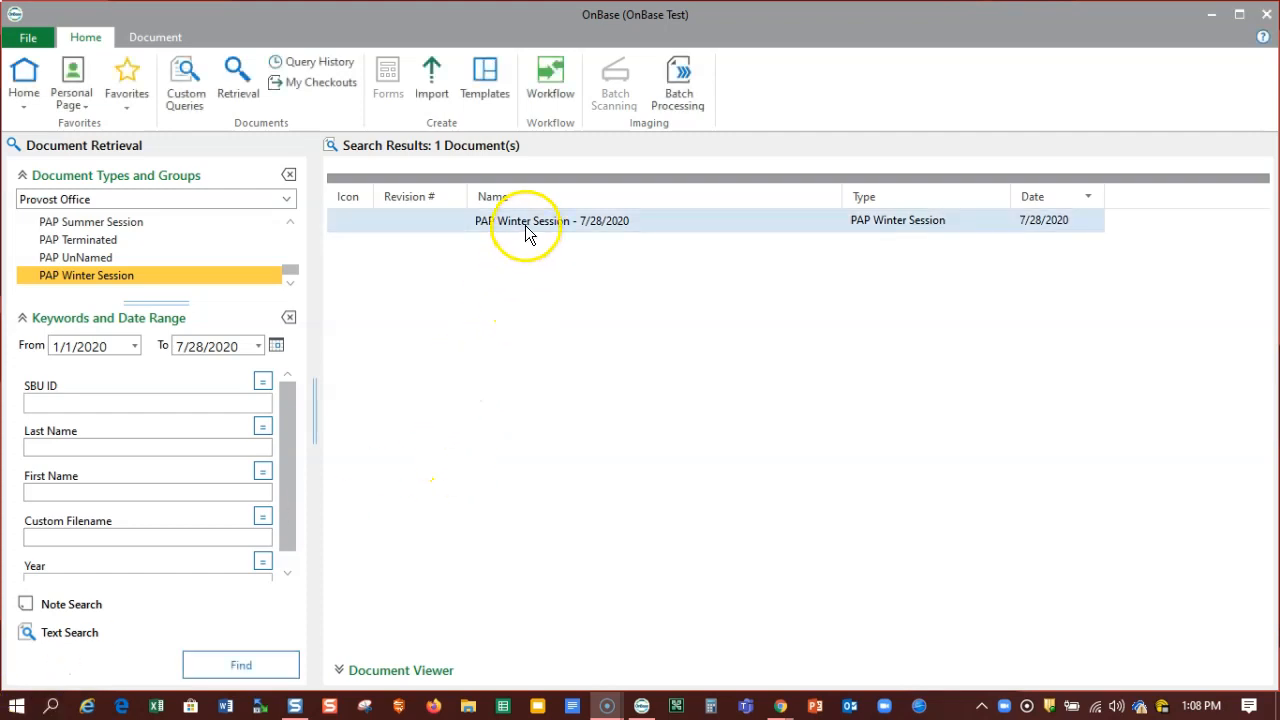
pyautogui.click(550, 220)
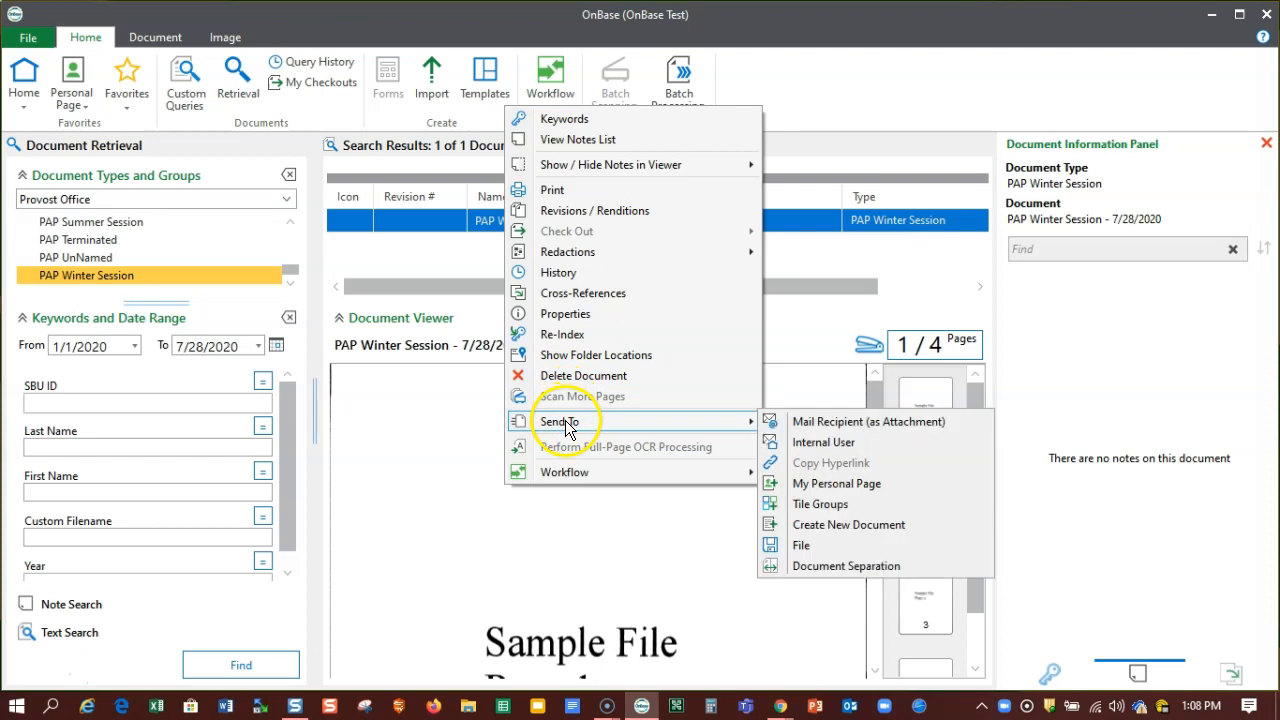
pyautogui.moveTo(648, 578)
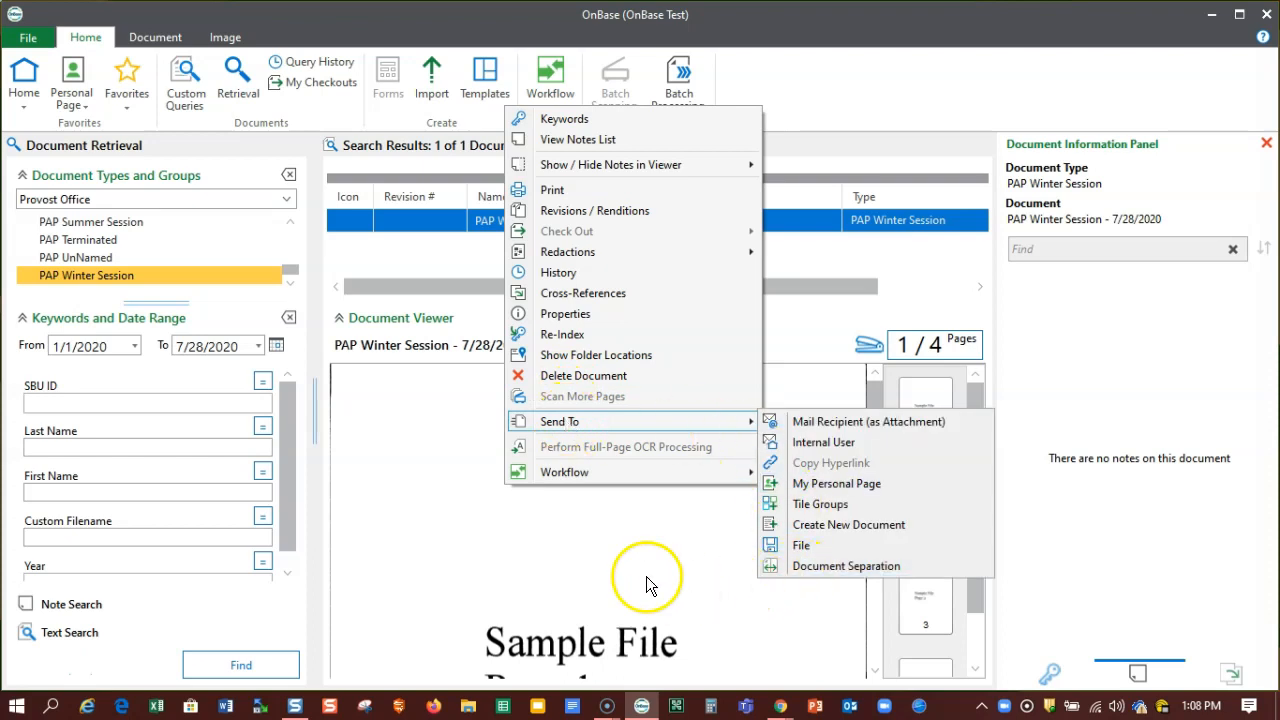
pyautogui.click(565, 221)
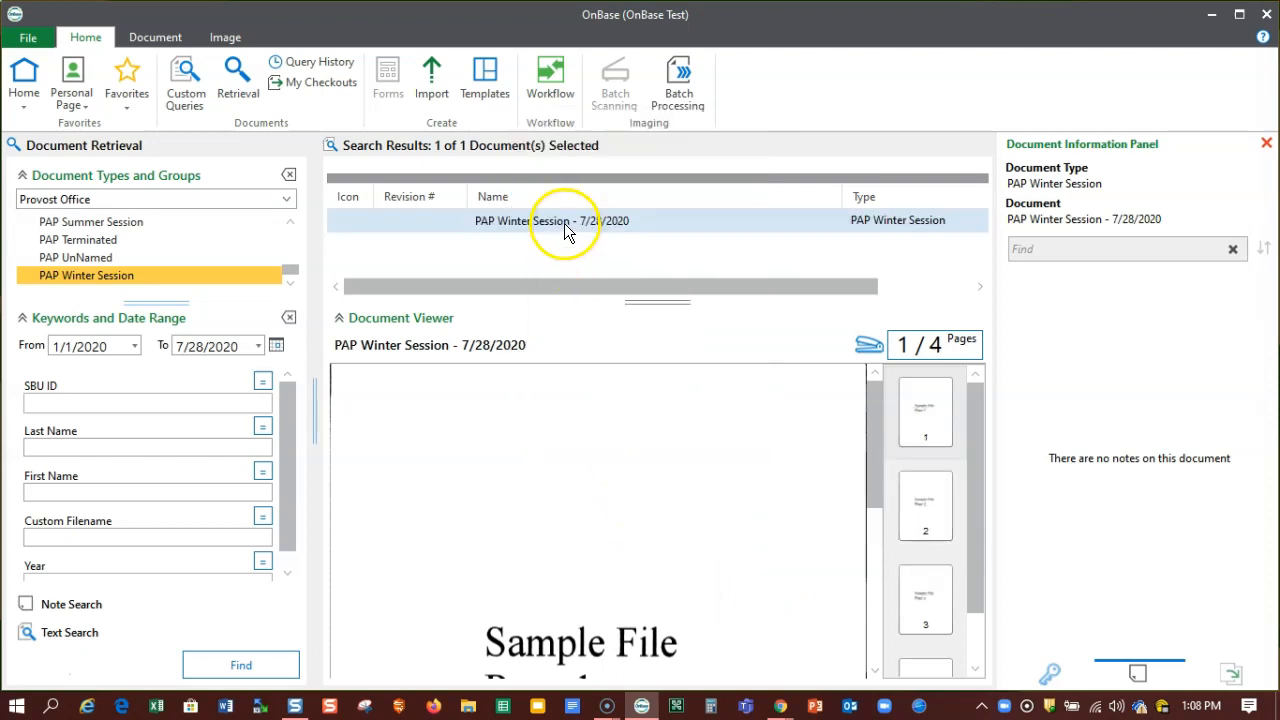
pyautogui.rightClick(565, 220)
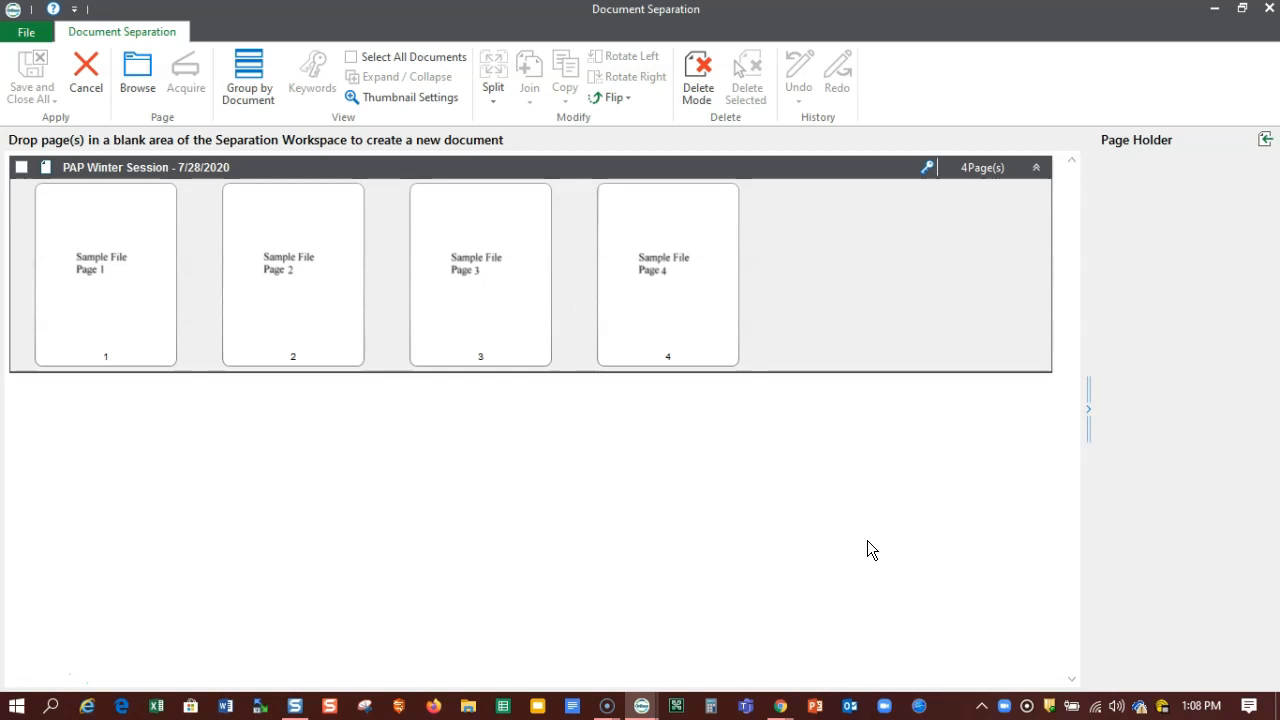
pyautogui.click(105, 275)
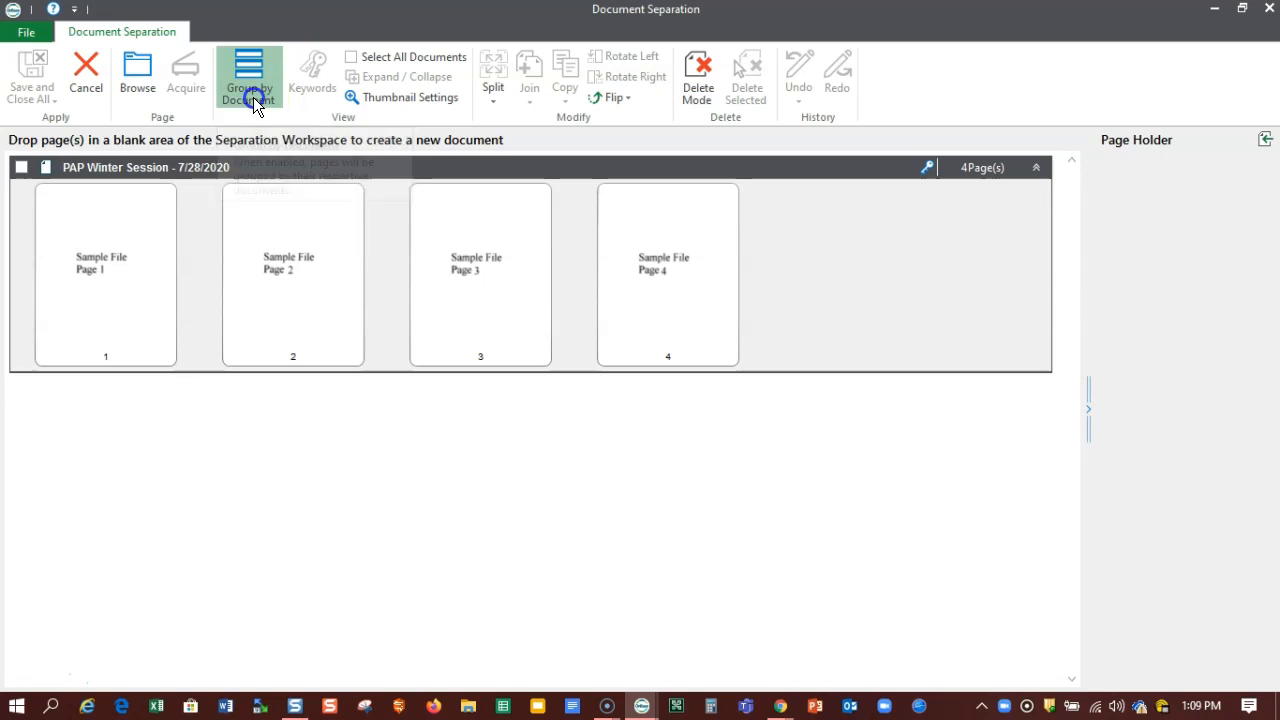
pyautogui.click(248, 80)
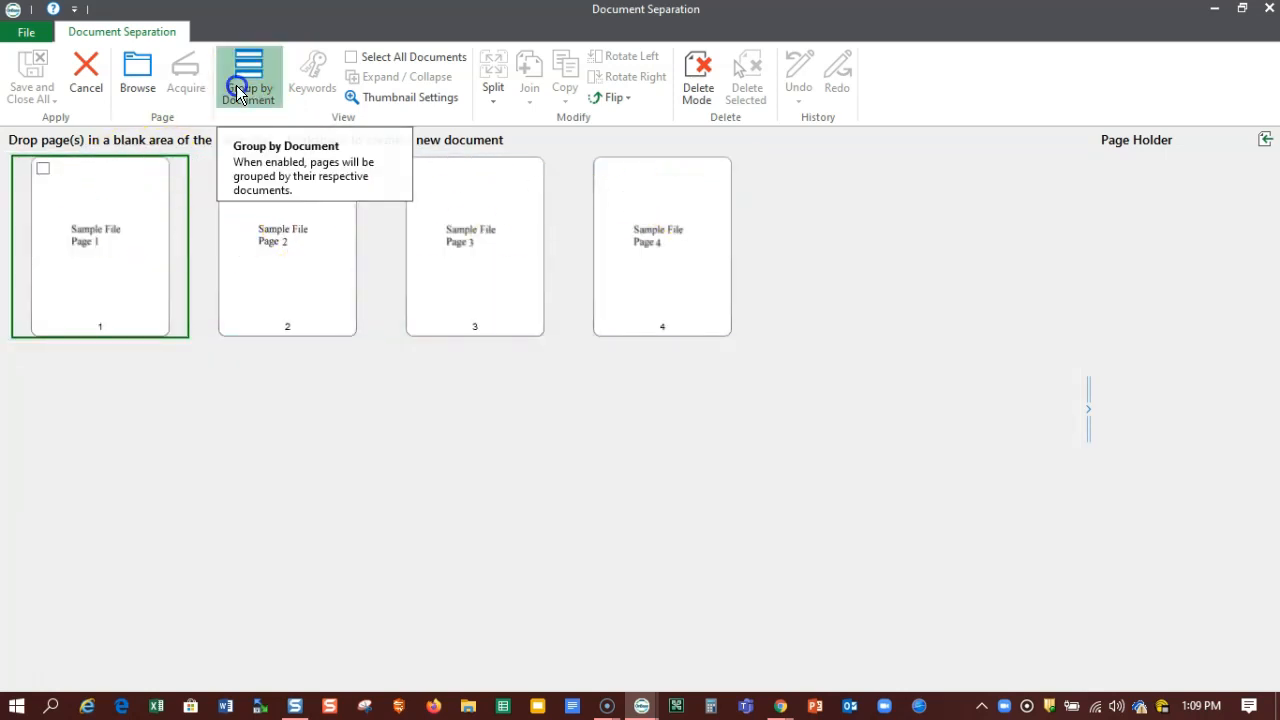
pyautogui.click(248, 80)
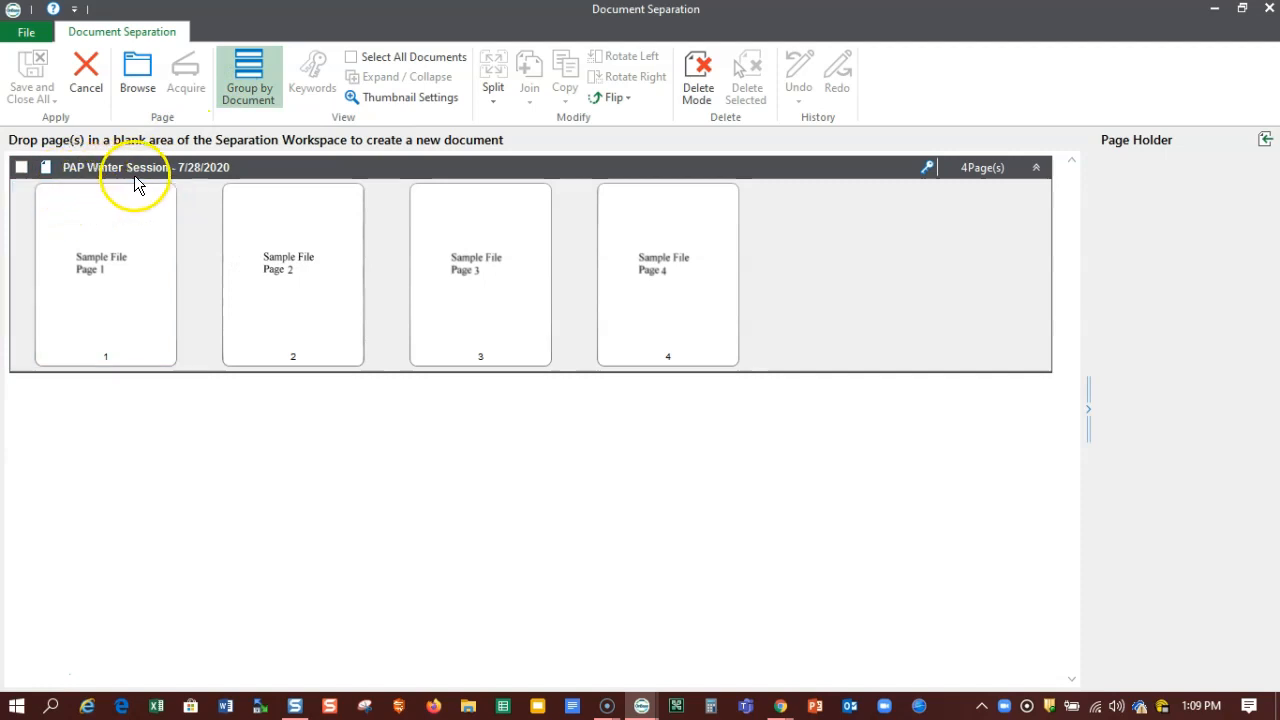
pyautogui.click(105, 275)
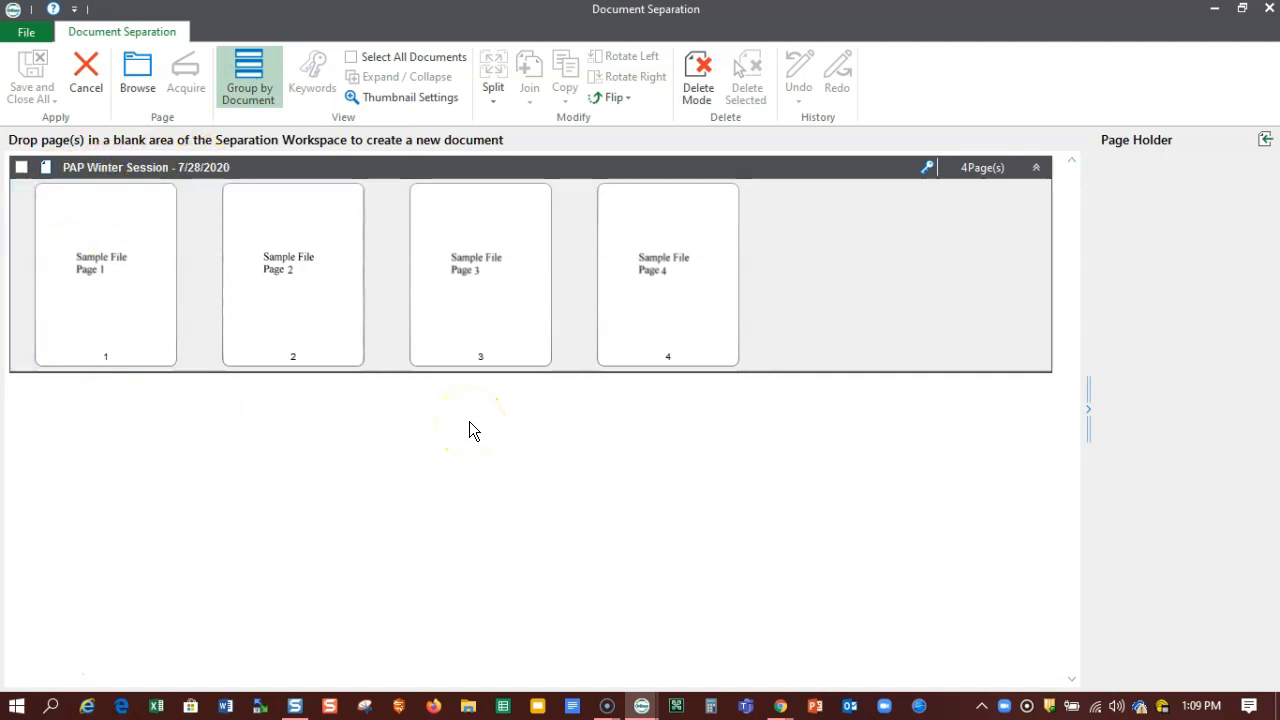
# Drag page 4 into the blank workspace to make its own one-page document.
pyautogui.click(480, 275)
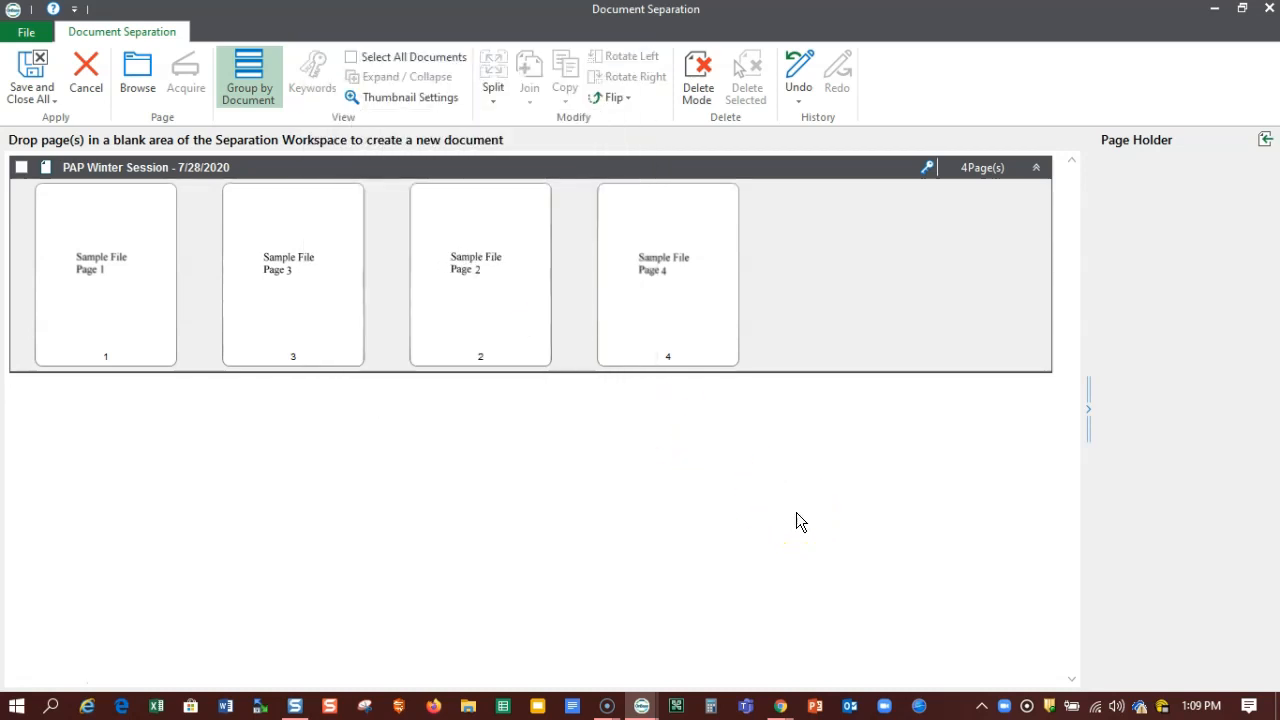
pyautogui.moveTo(667, 275); pyautogui.dragTo(388, 417)
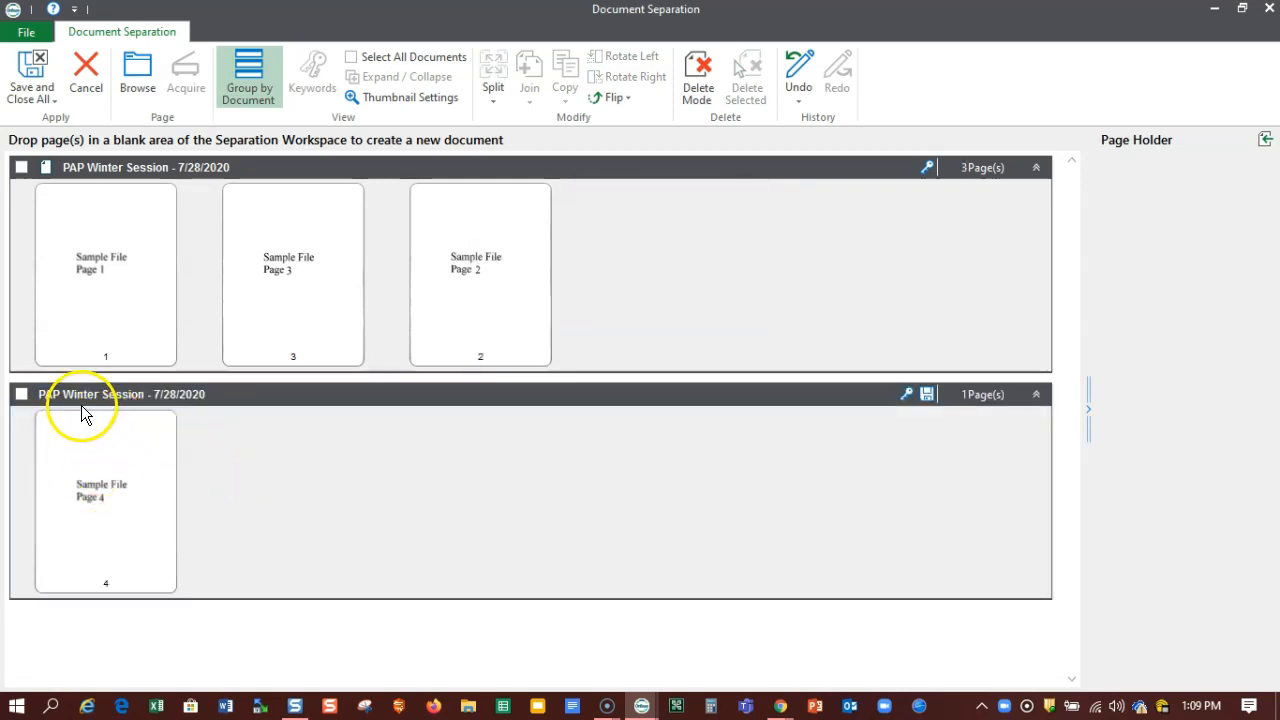
pyautogui.moveTo(895, 410)
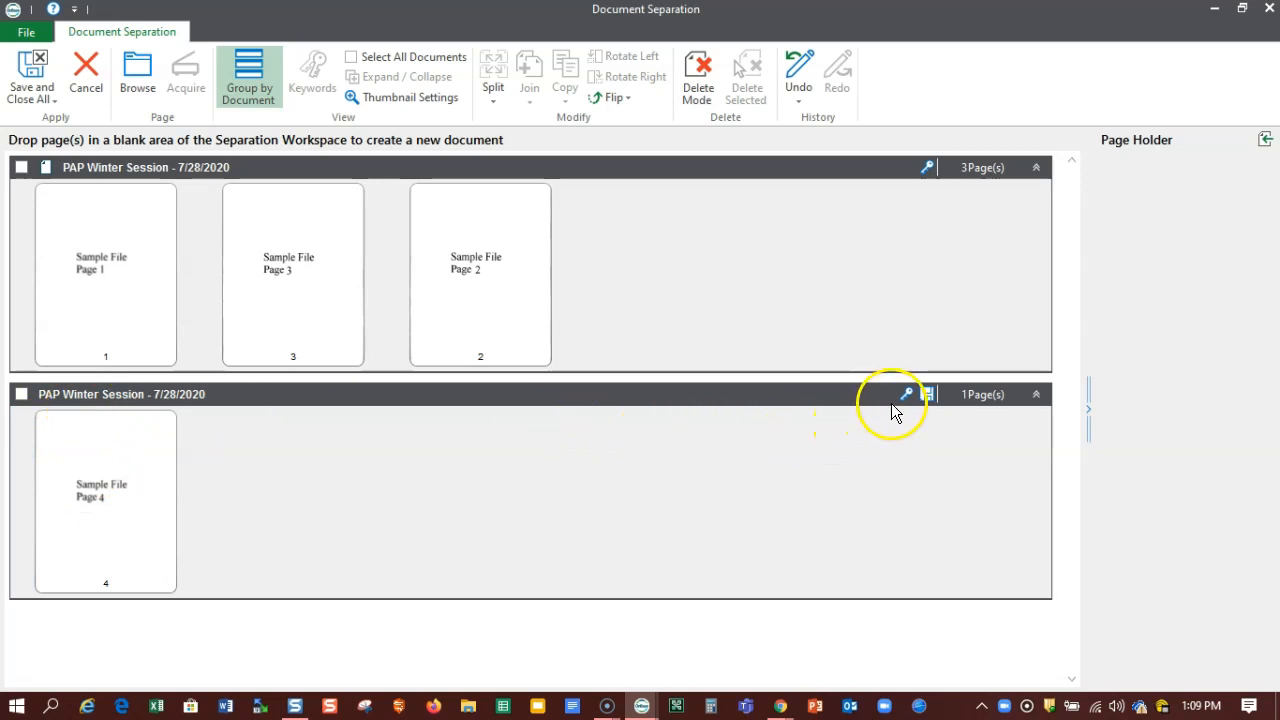
pyautogui.moveTo(906, 393)
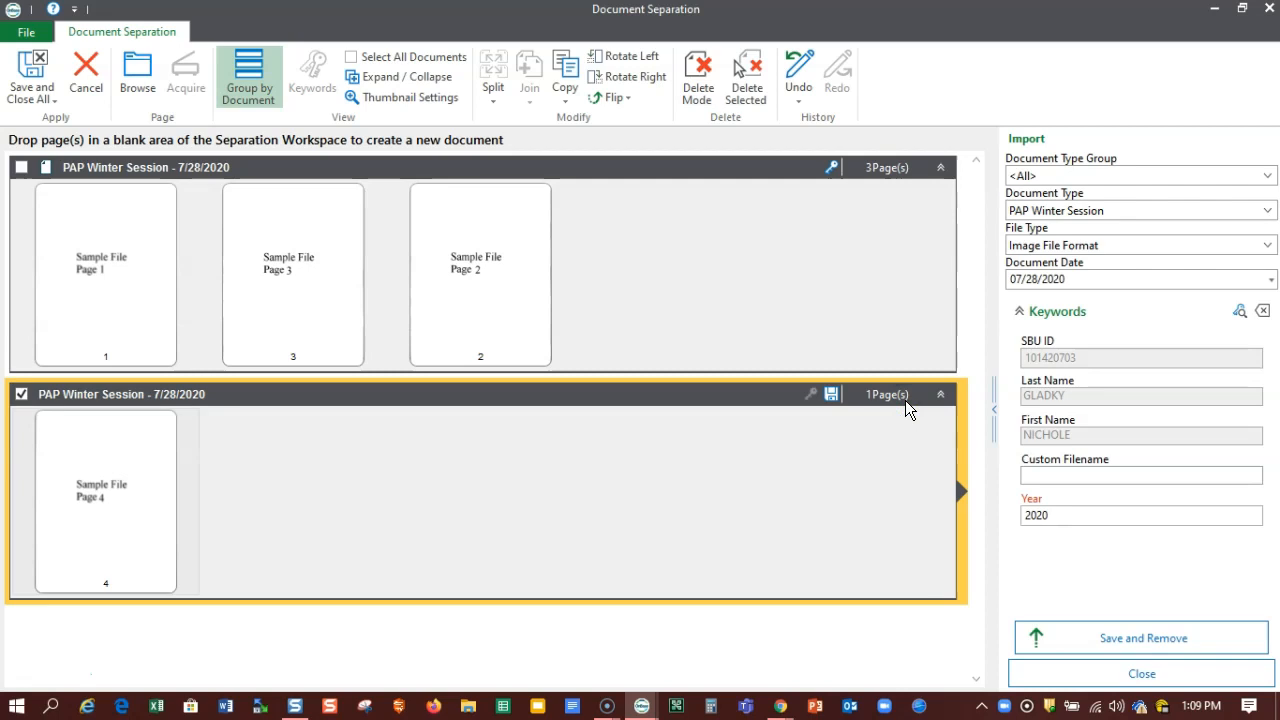
pyautogui.moveTo(1175, 175)
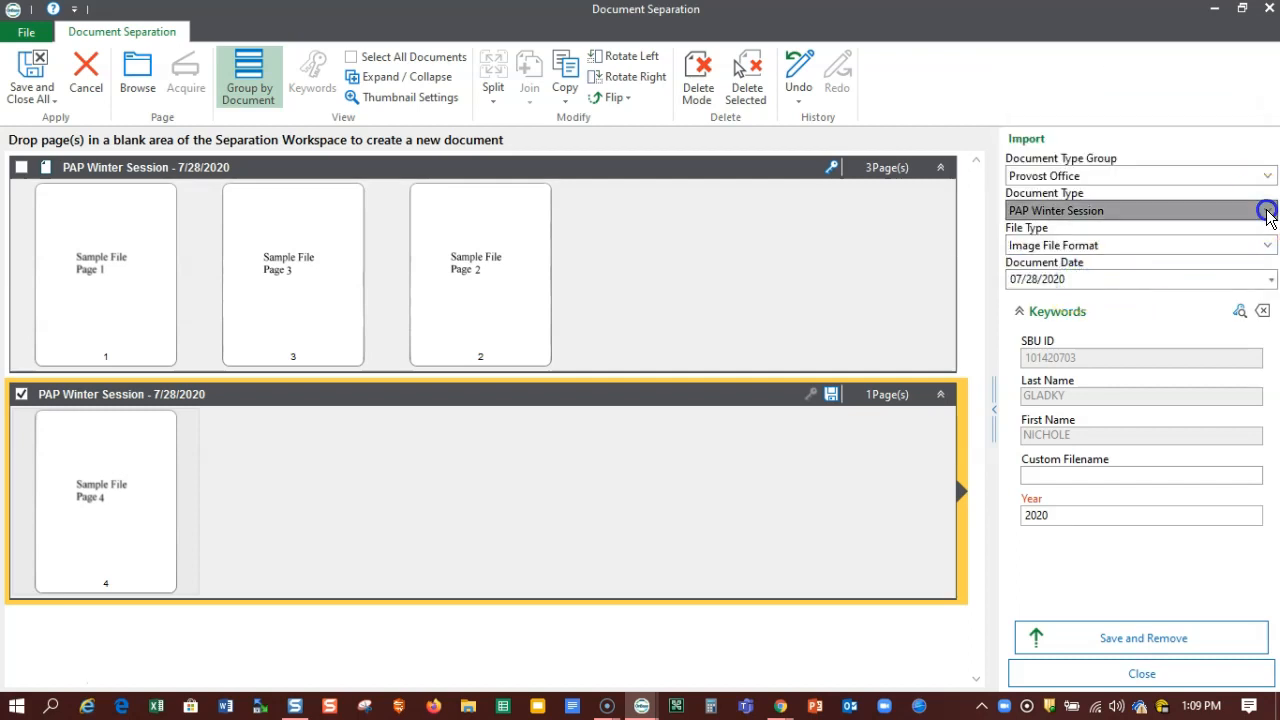
# Set the new document's type to PAP Terminated and look up its keyword values.
pyautogui.click(1267, 210)
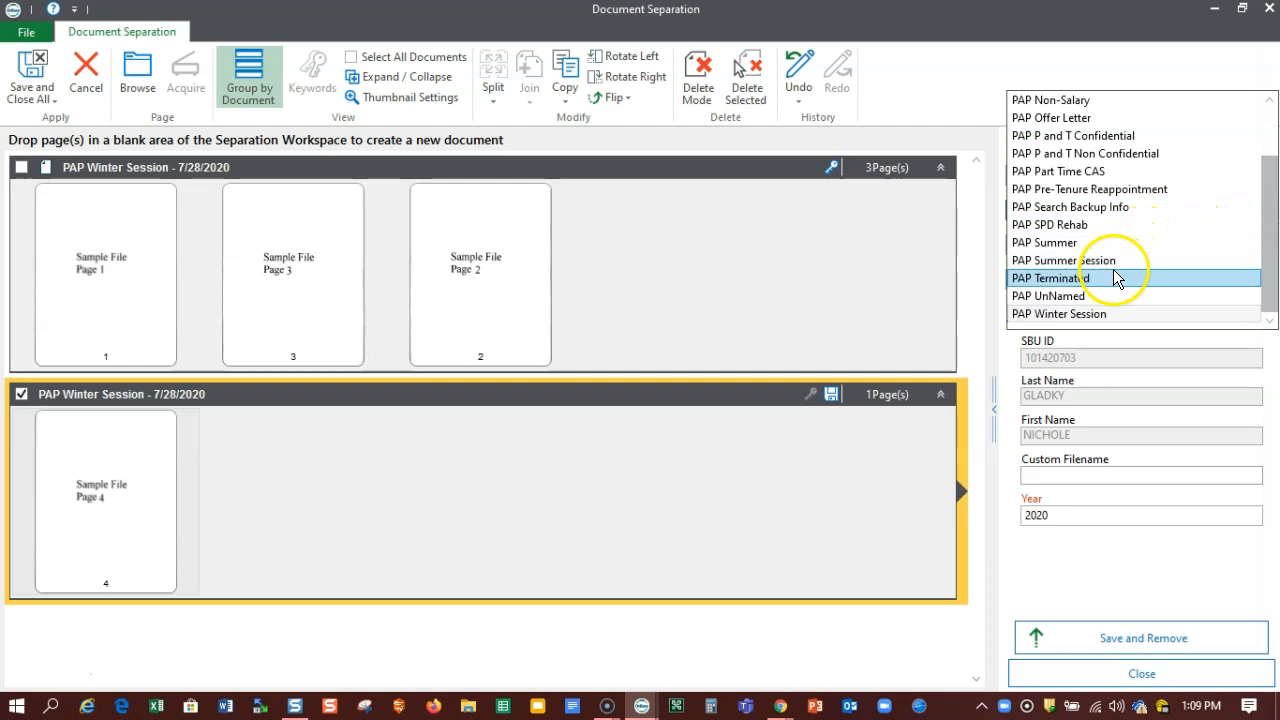
pyautogui.click(1048, 278)
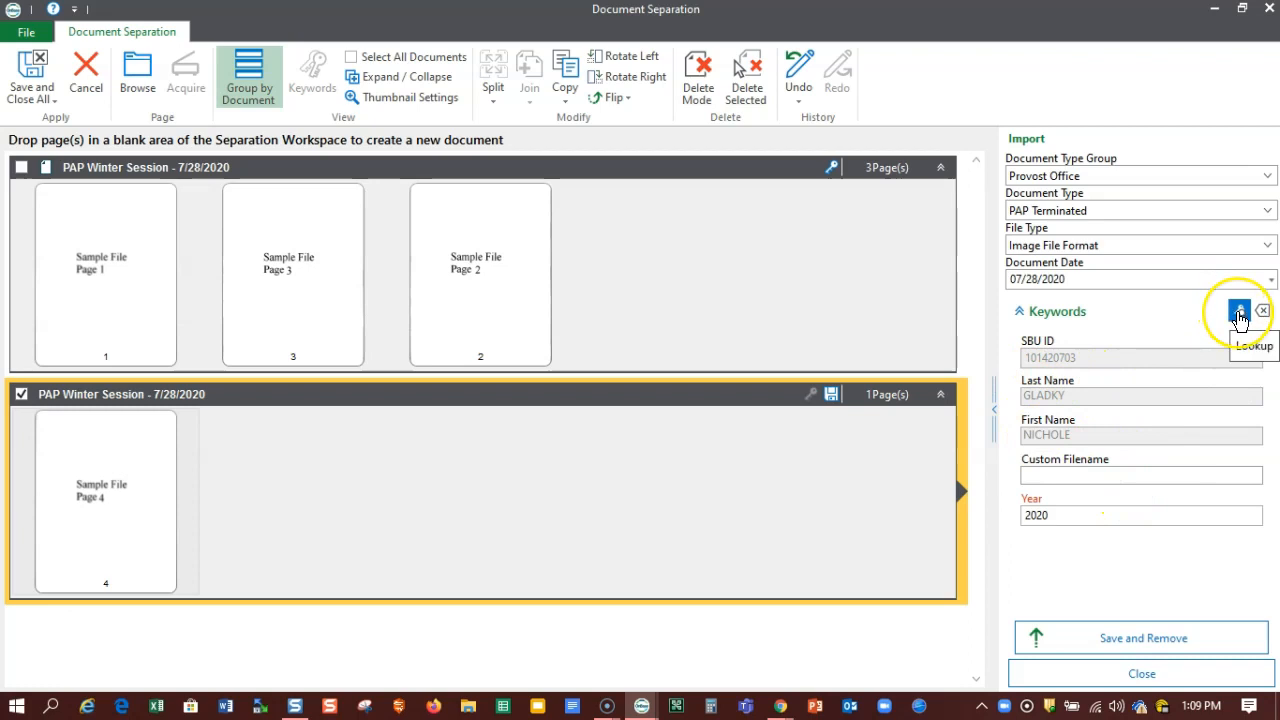
pyautogui.moveTo(1238, 312)
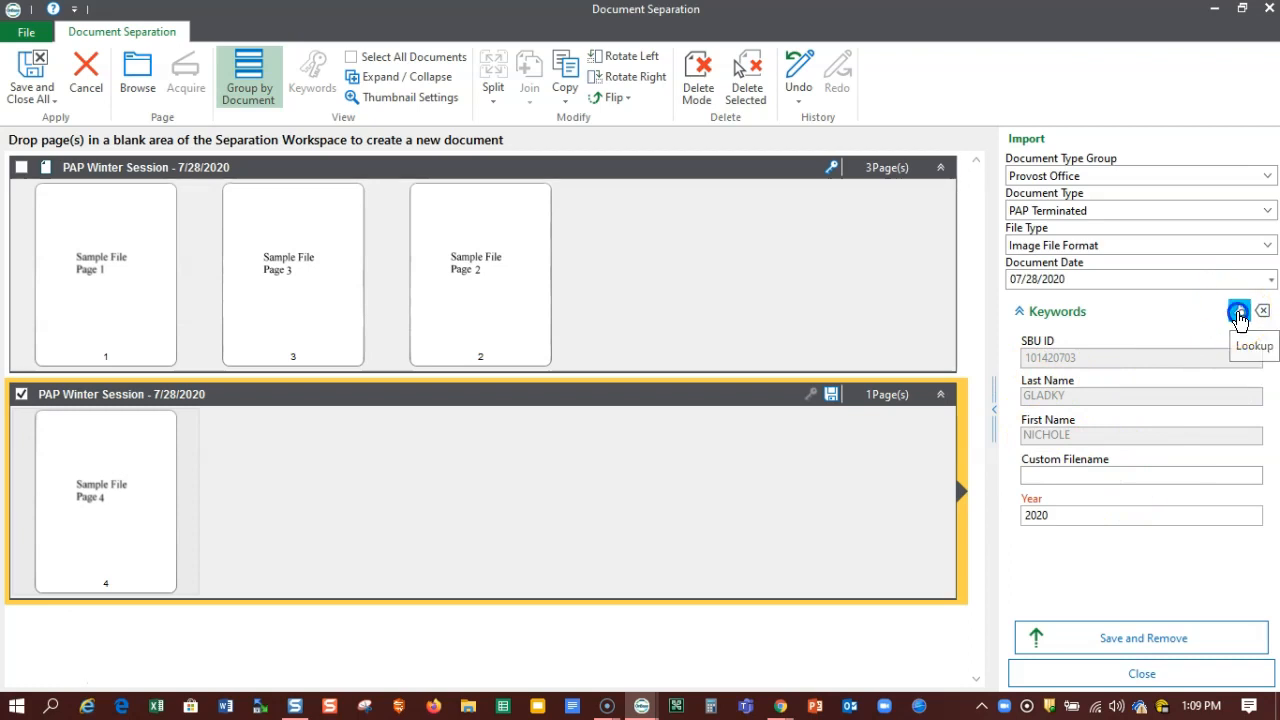
pyautogui.click(1238, 311)
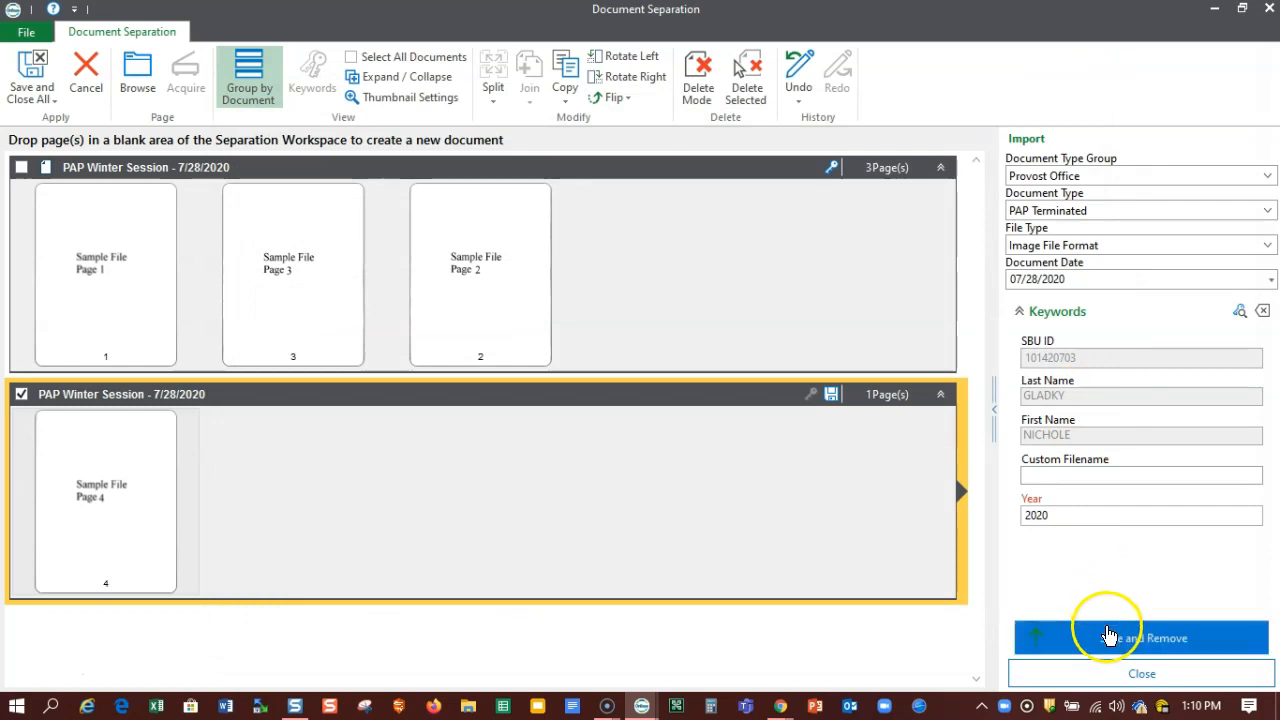
# Save and remove the PAP Terminated page, then save and close the three-page document.
pyautogui.click(1140, 637)
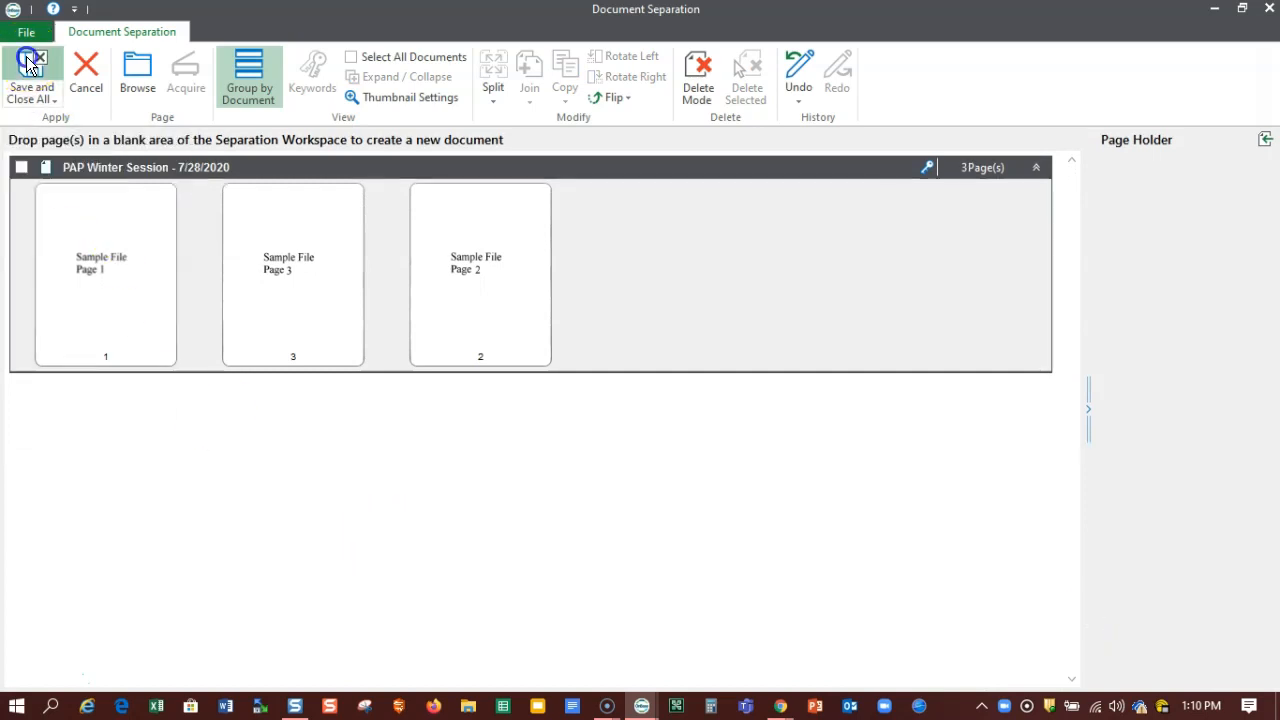
pyautogui.click(31, 77)
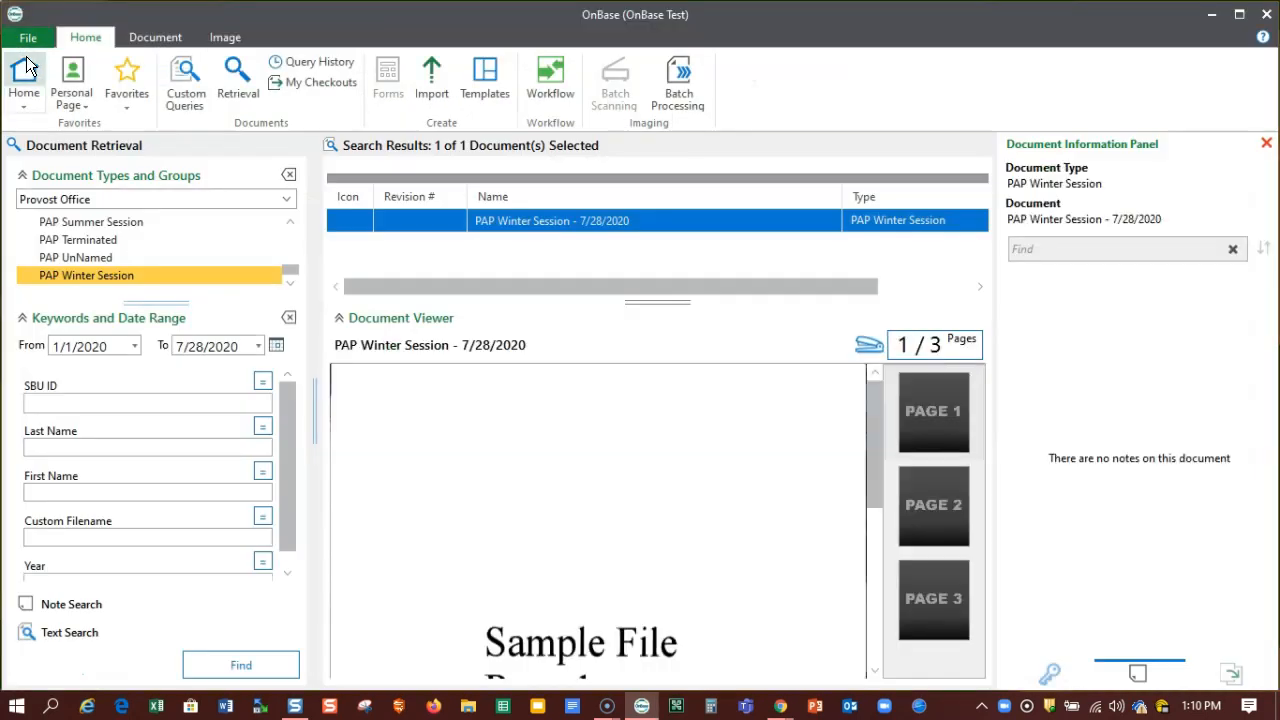